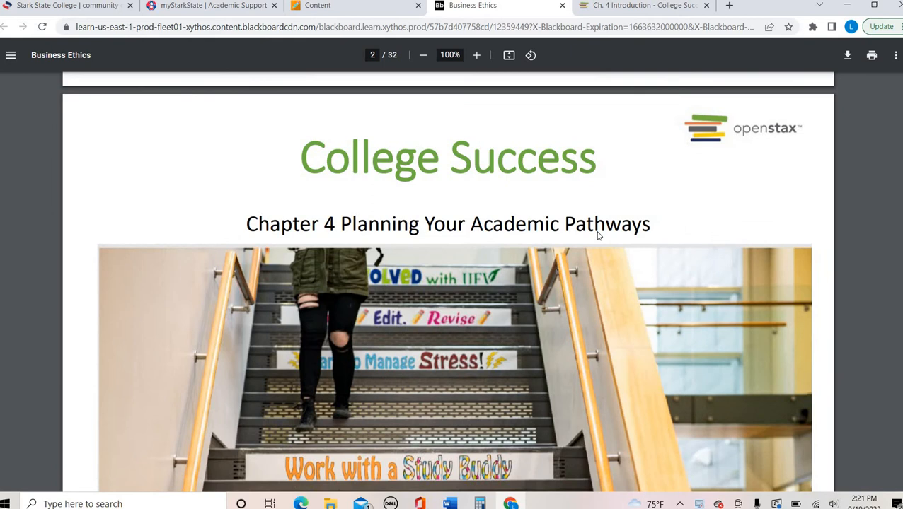
Step: Scroll the Chapter 4 deck from the title slide to slide 3 outlining sections 4.1–4.4
scroll(down, 3)
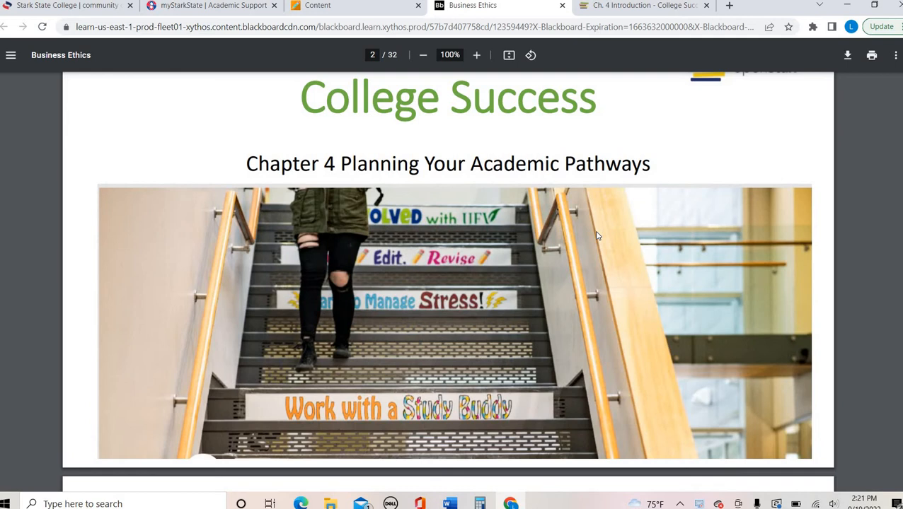
mouse_move(598, 232)
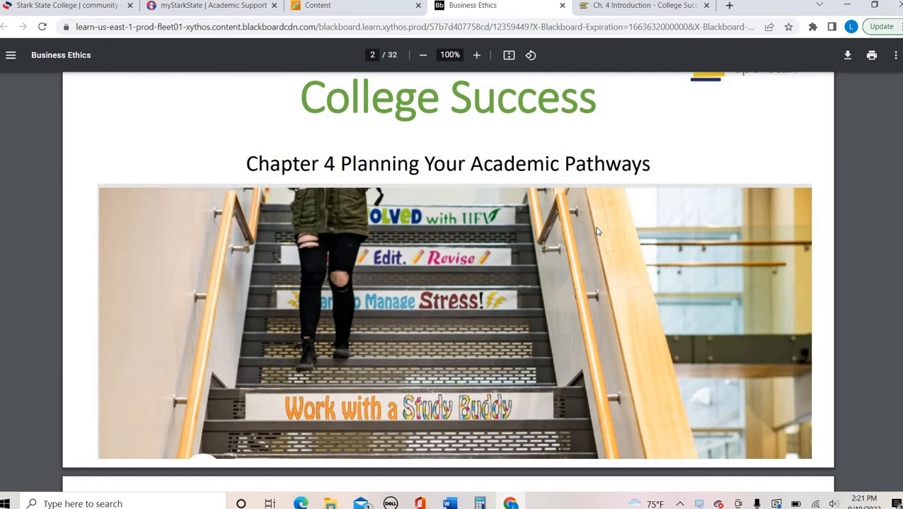
scroll(down, 3)
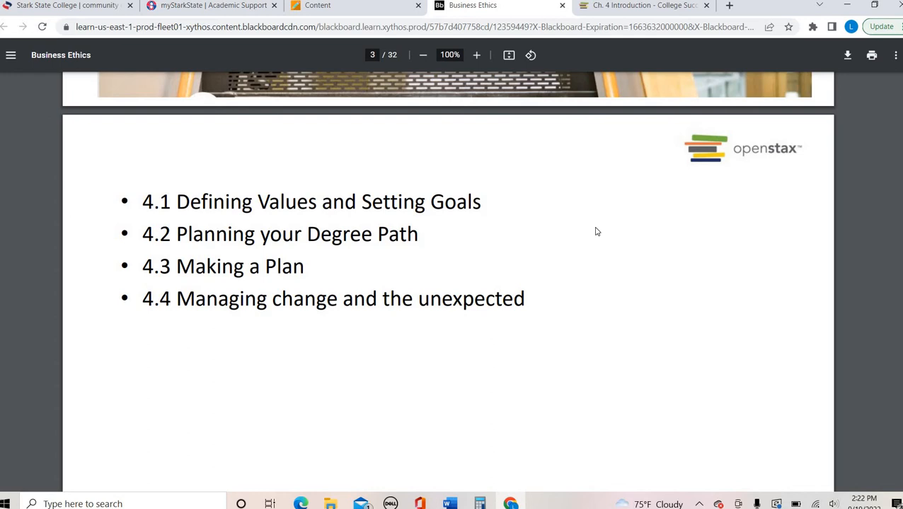
Step: Scroll past the self-assessment and learning objectives slides to slide 6, section 4.1's questions
scroll(down, 3)
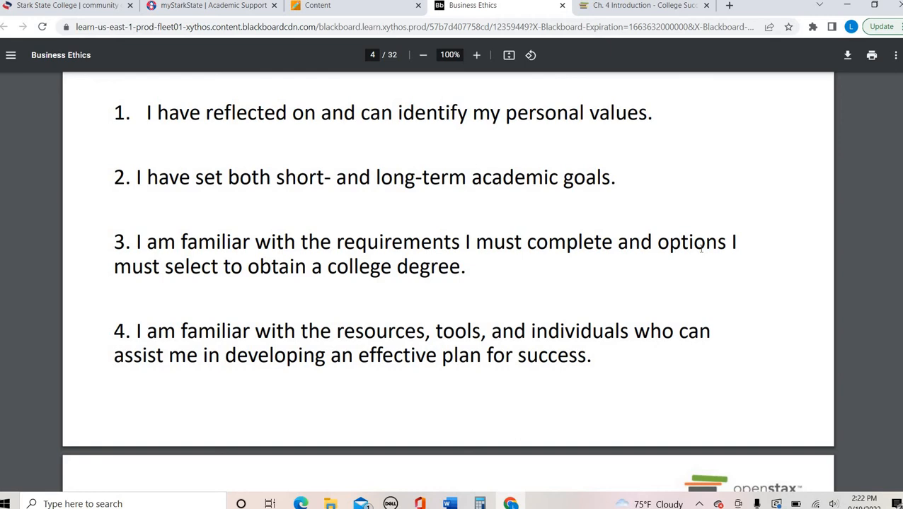
scroll(down, 3)
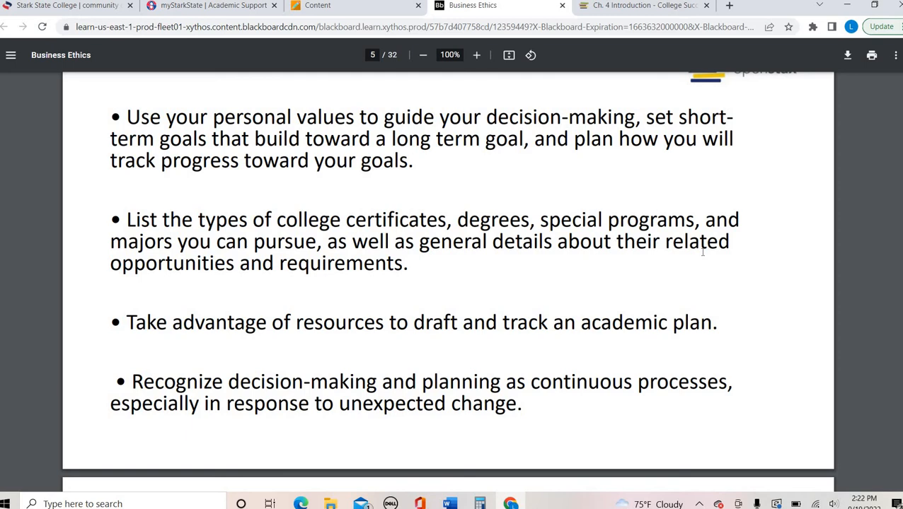
scroll(down, 3)
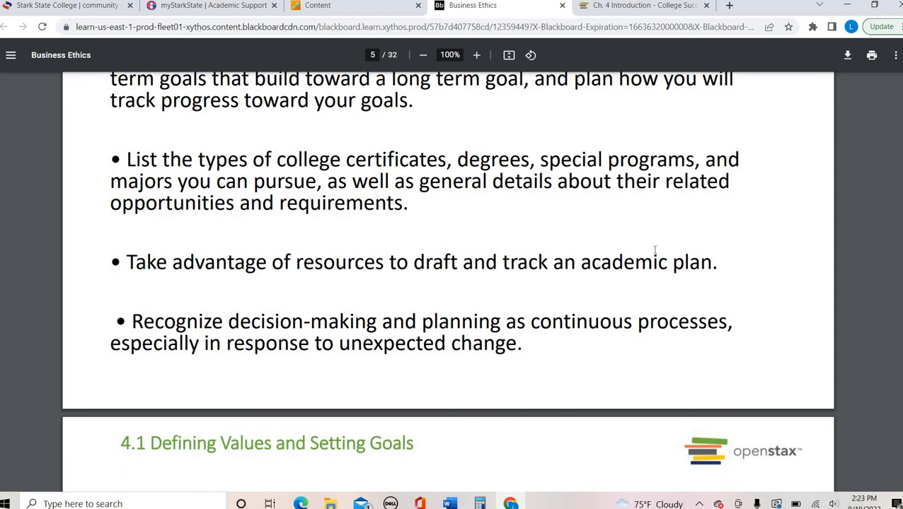
scroll(down, 3)
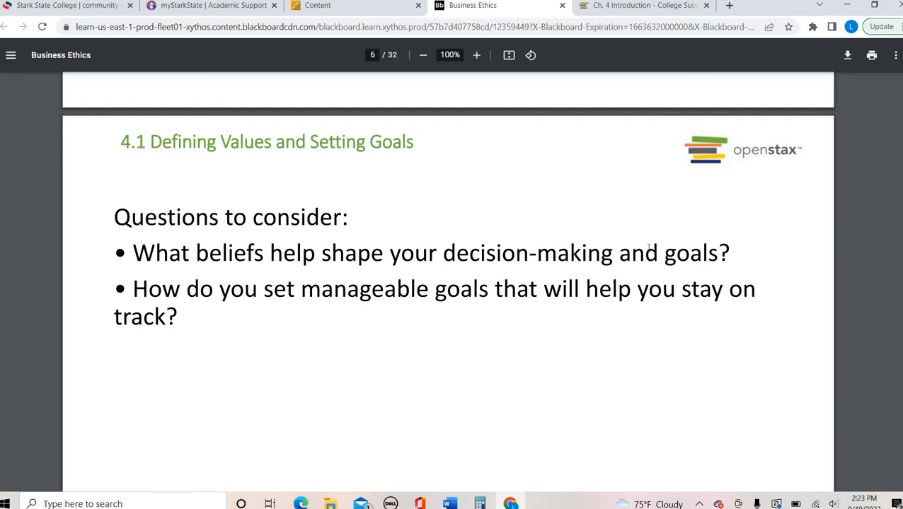
Step: Scroll past the 4.1 questions and Kathleen Hall quote slides to slide 8 on Values
scroll(down, 3)
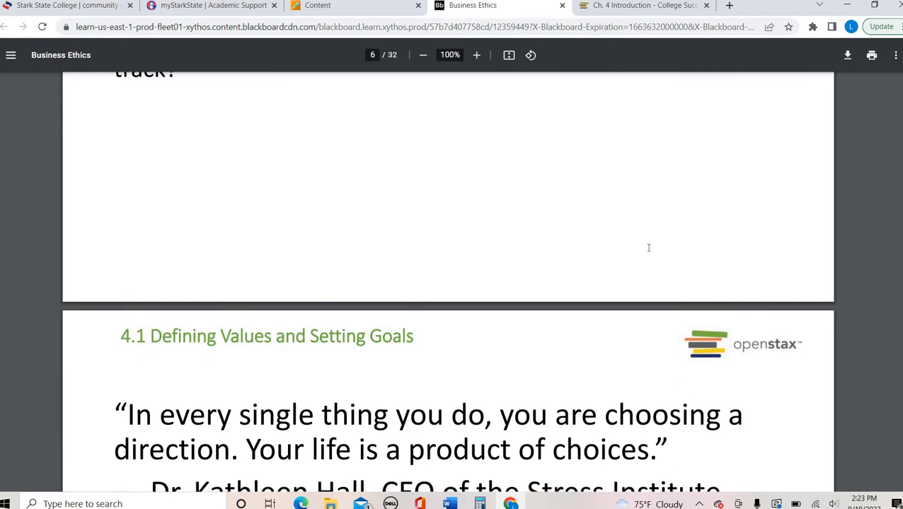
scroll(down, 3)
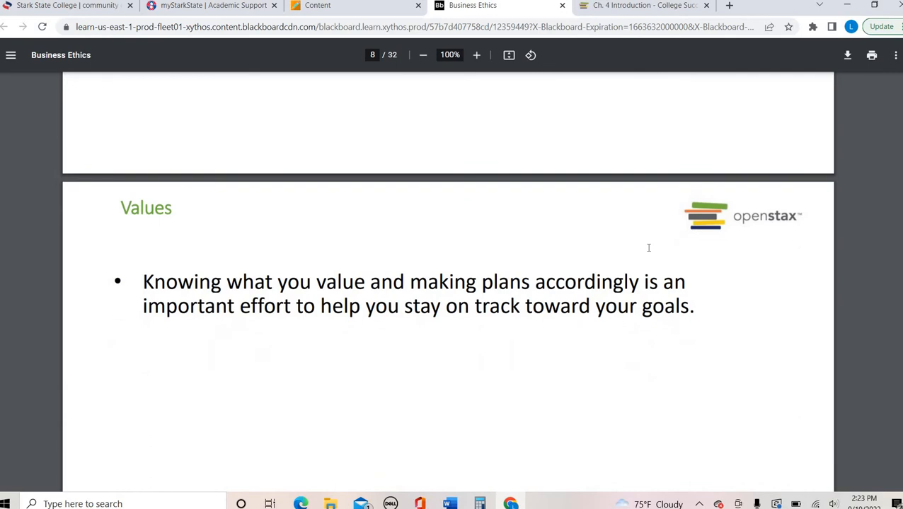
scroll(down, 3)
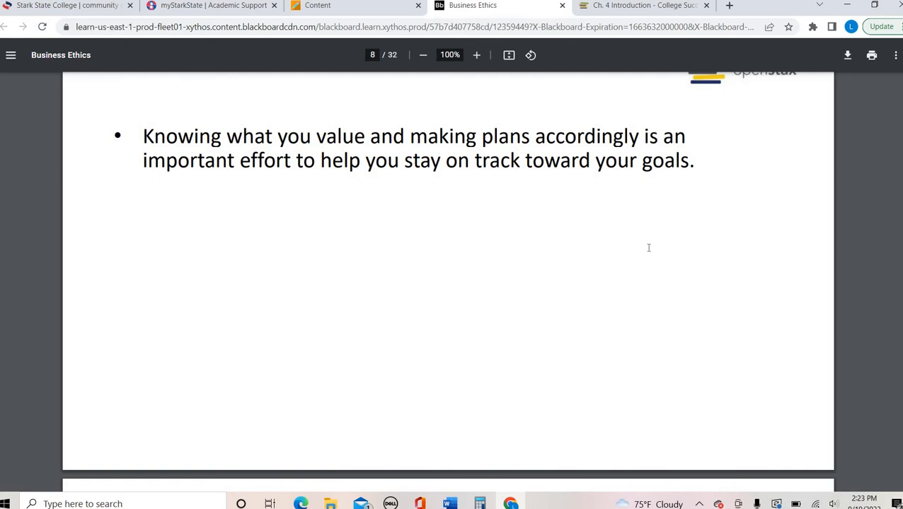
Step: Show OpenStax 4.1's Determining Your Values activity and Table 4.1 values list
click(644, 5)
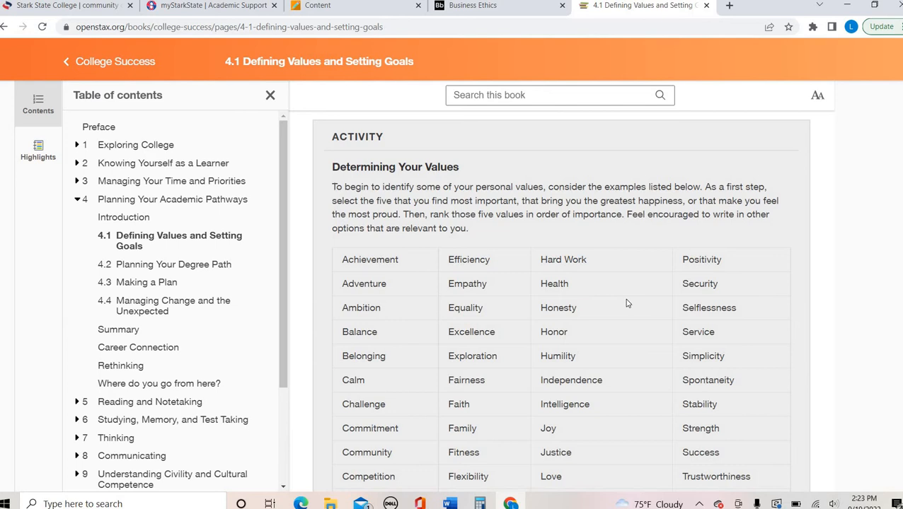
scroll(down, 3)
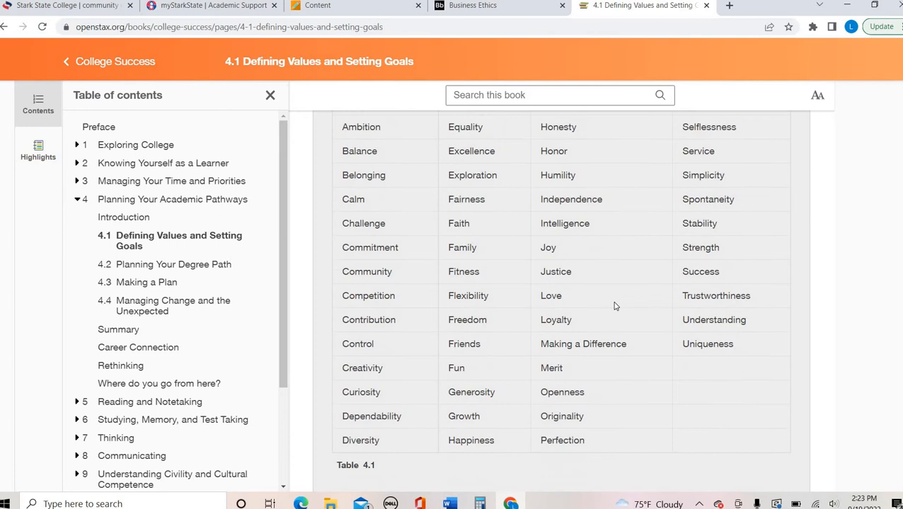
click(472, 5)
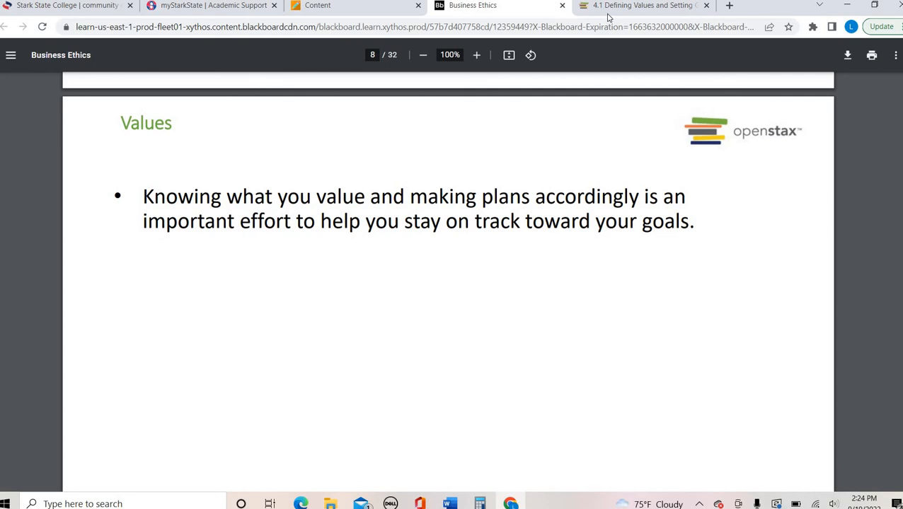
click(640, 5)
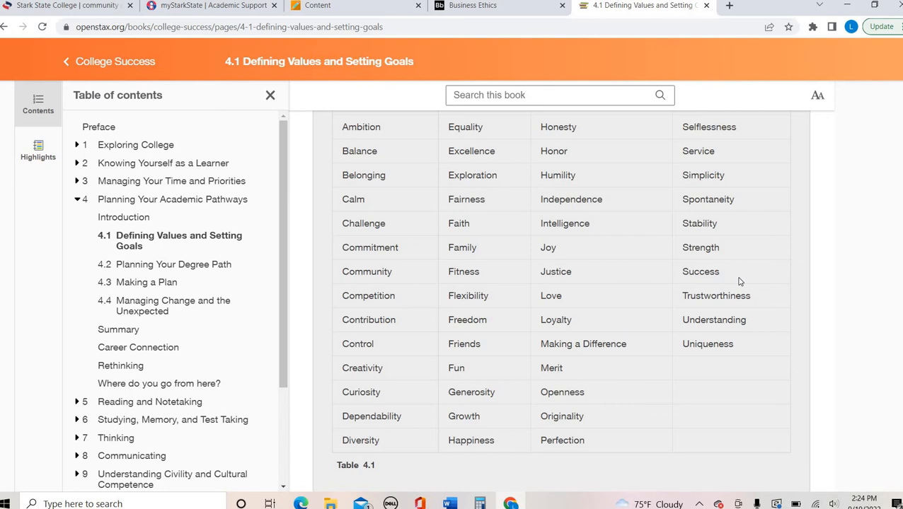
mouse_move(650, 338)
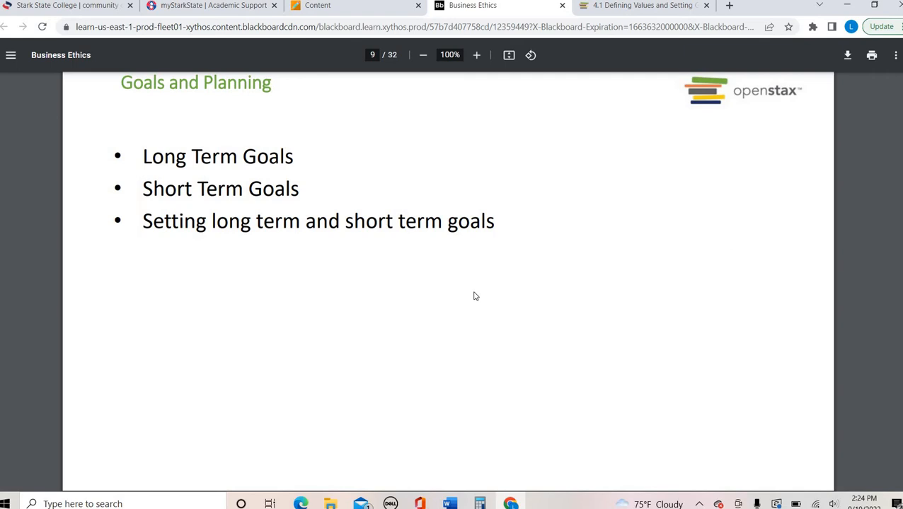
Step: Scroll through Goals and Planning and Planning For Adjustments to slide 11, section 4.2
scroll(down, 3)
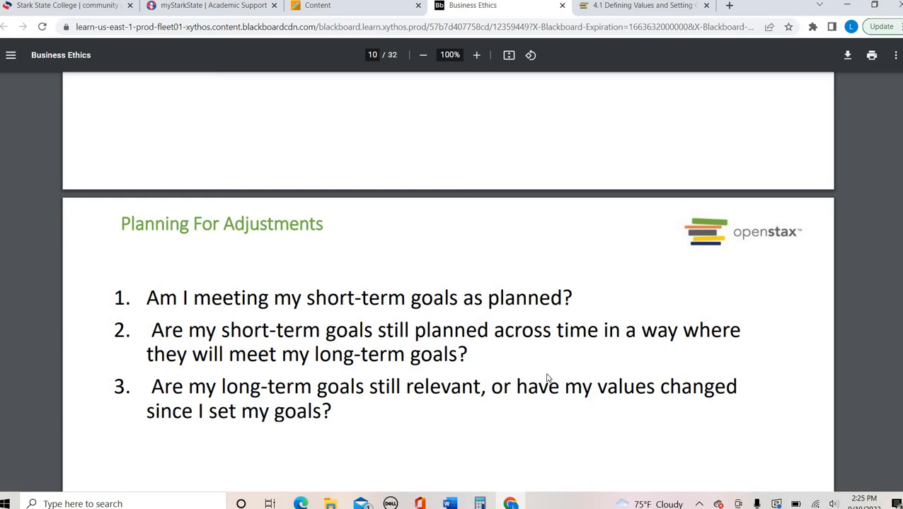
mouse_move(535, 403)
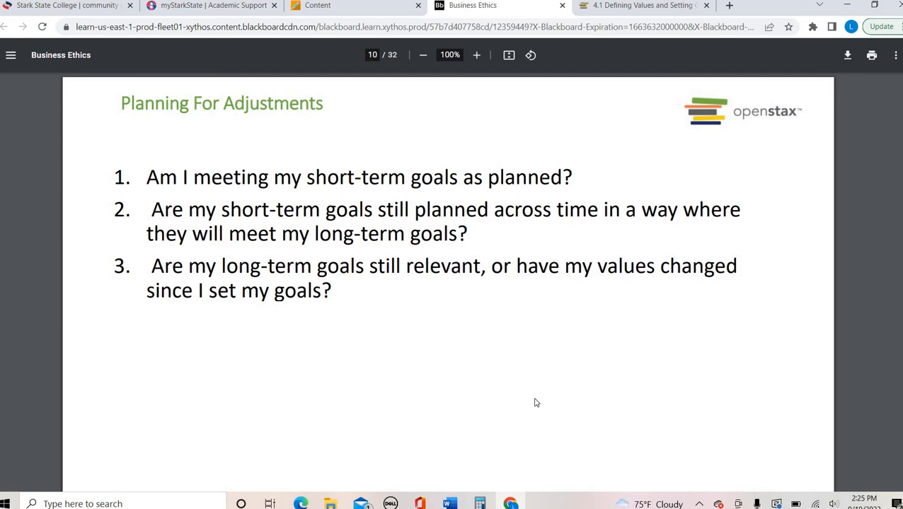
mouse_move(563, 404)
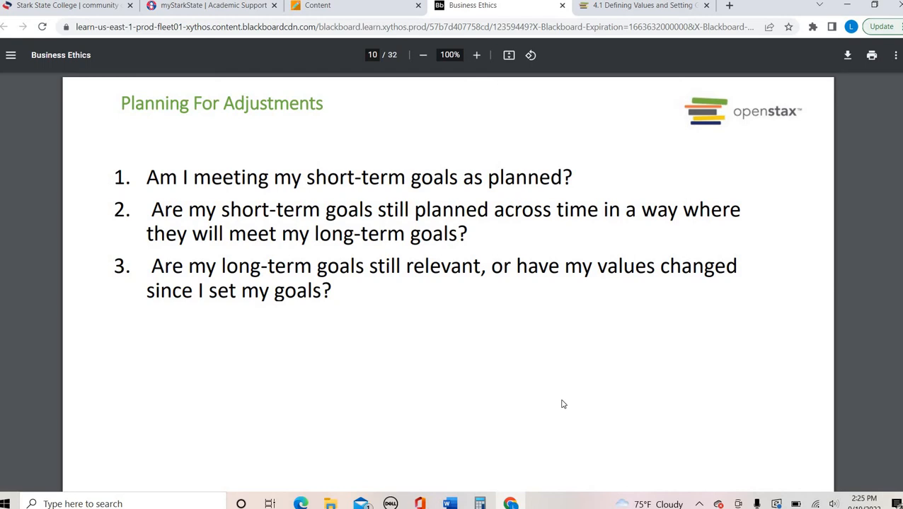
scroll(down, 3)
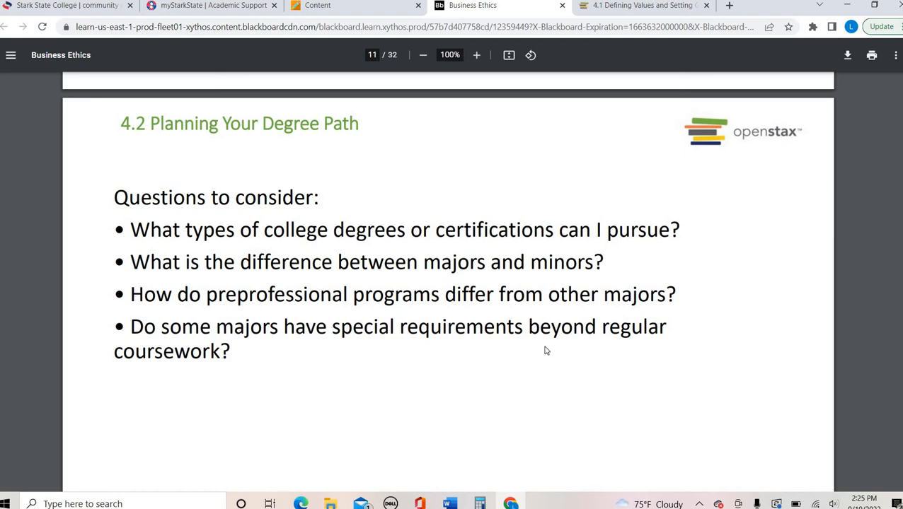
Step: Scroll the deck down to slide 13, 'Types of Degrees - Table 4.3'
scroll(down, 3)
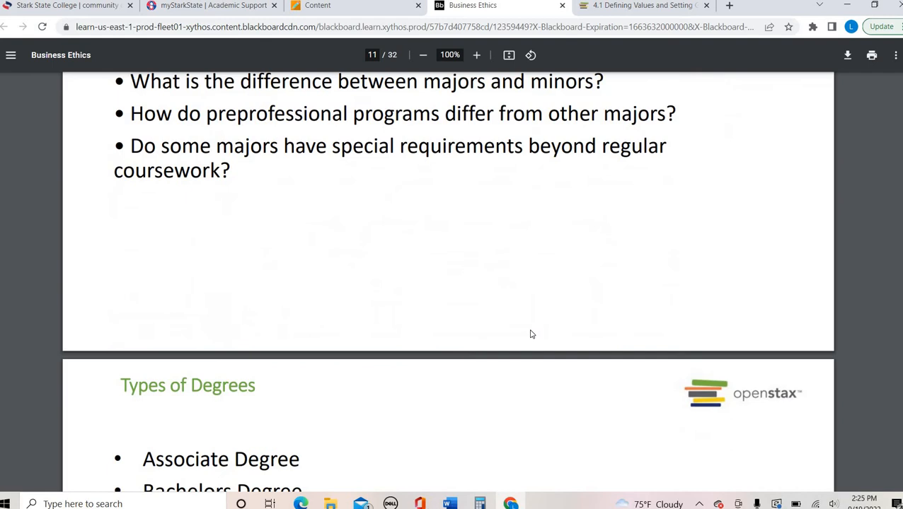
scroll(down, 3)
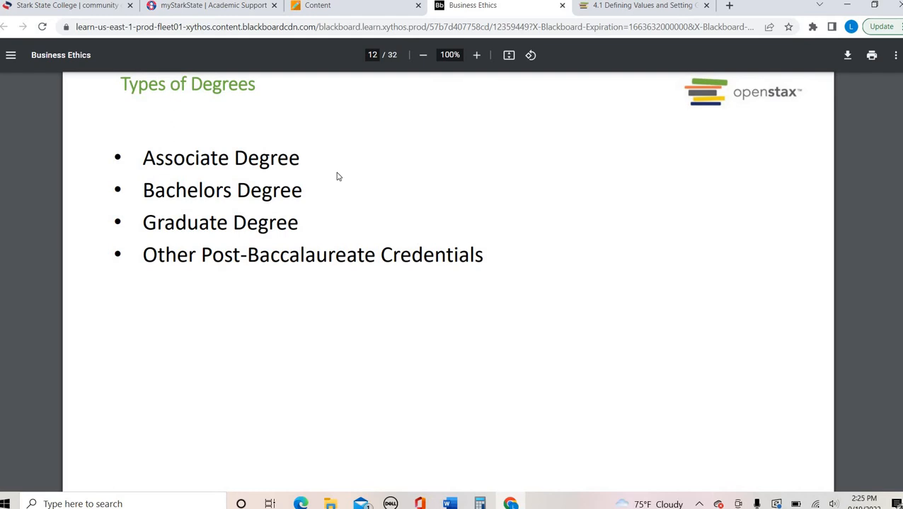
scroll(down, 3)
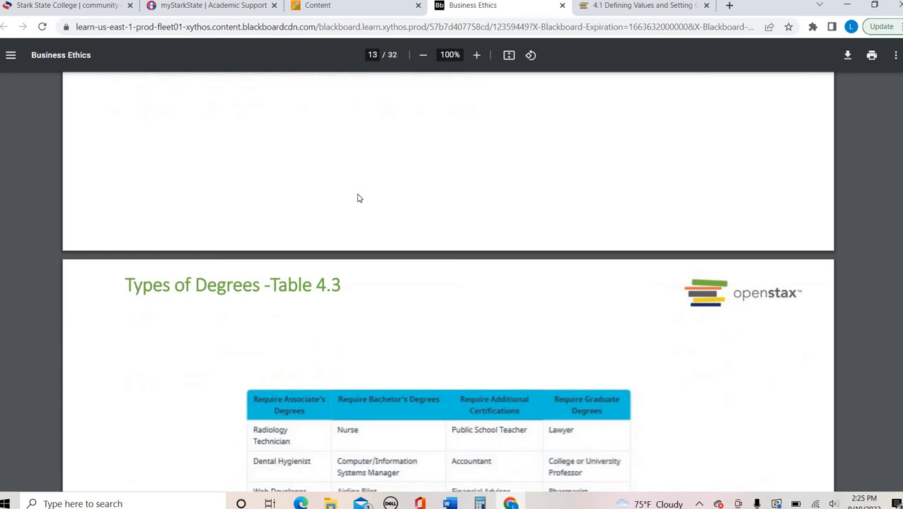
scroll(down, 3)
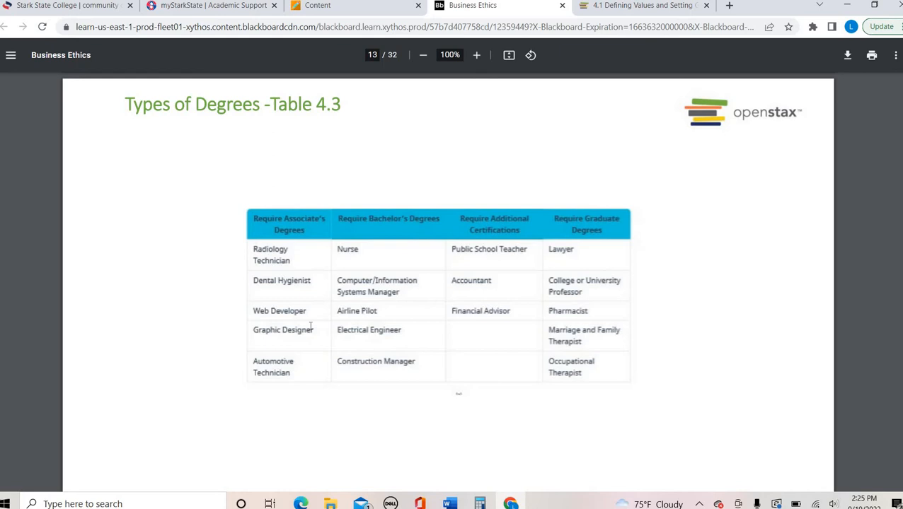
scroll(down, 3)
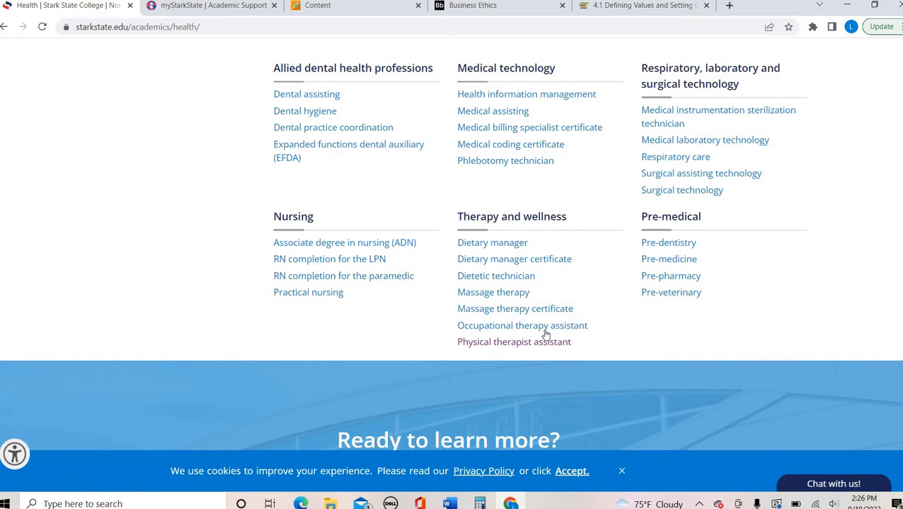
Step: Open the Physical therapist assistant program from the Health page and view its overview
click(514, 341)
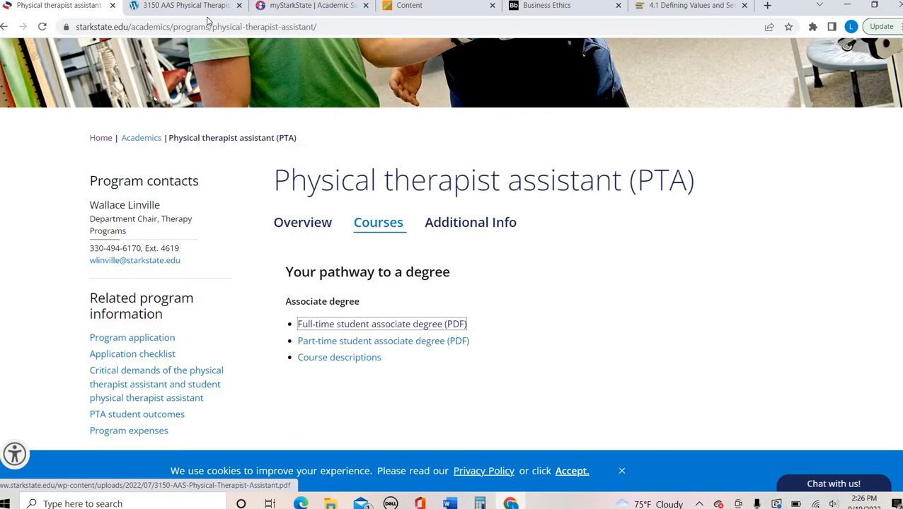
mouse_move(635, 288)
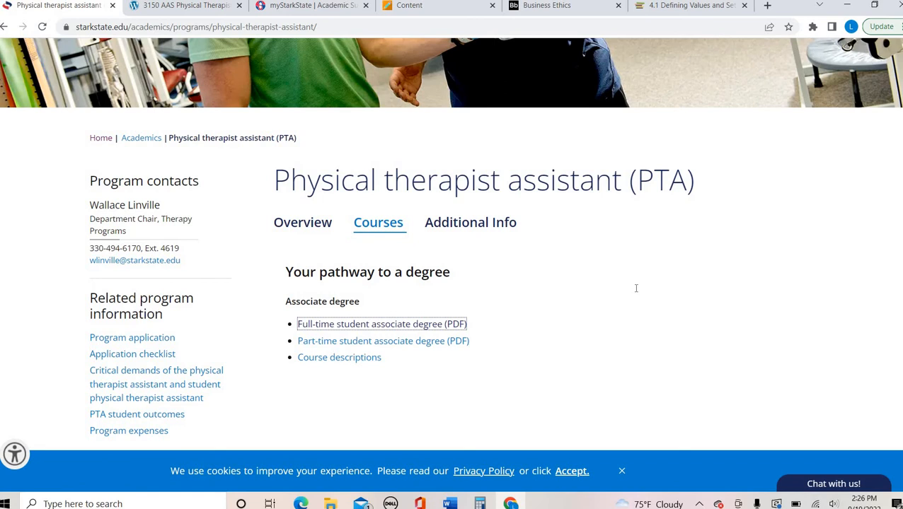
click(302, 222)
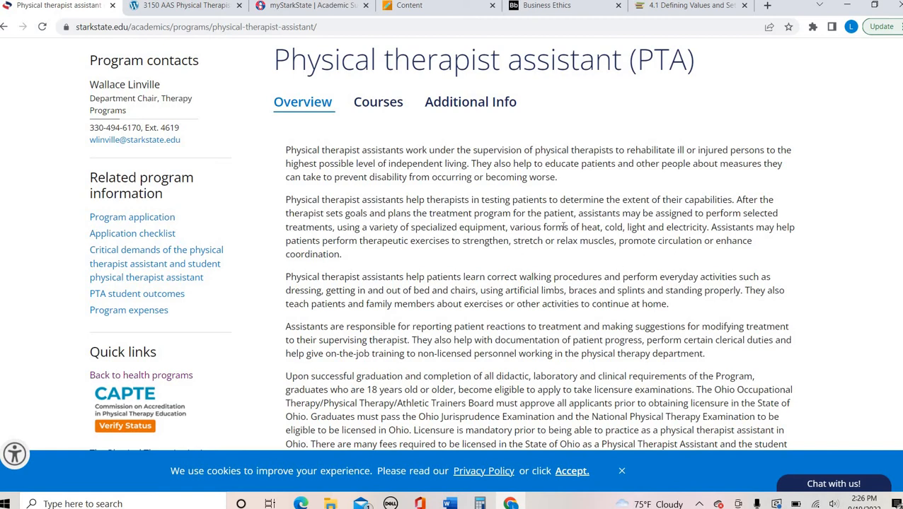
scroll(down, 3)
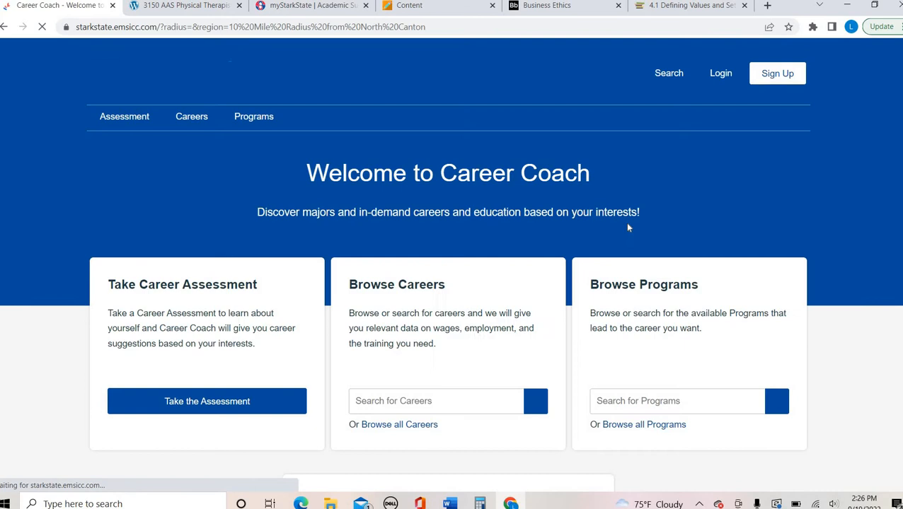
Step: Find Physical Therapist Assistants in Career Coach and view its daily tasks and education levels
scroll(down, 3)
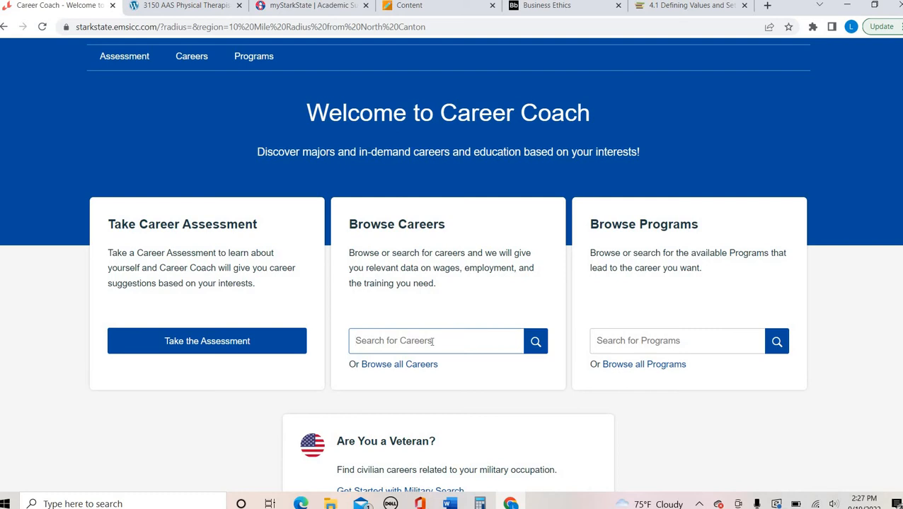
click(536, 341)
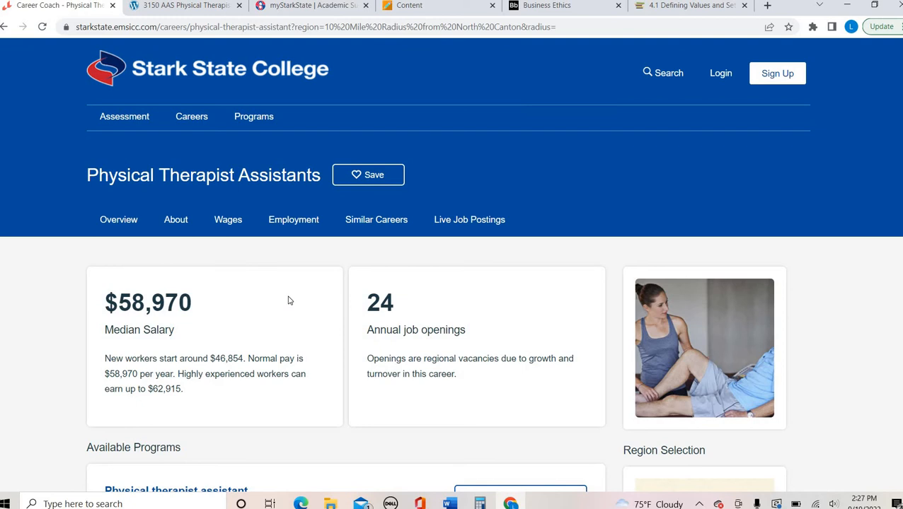
click(176, 219)
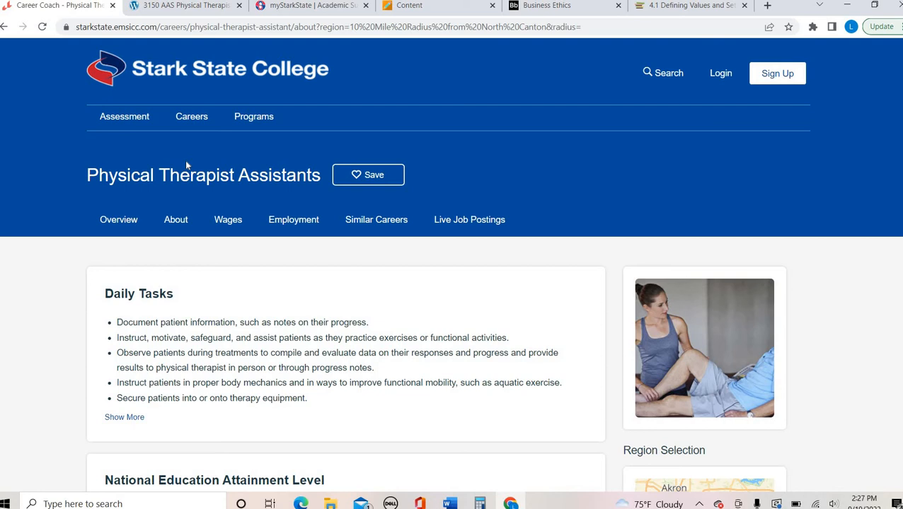
scroll(down, 3)
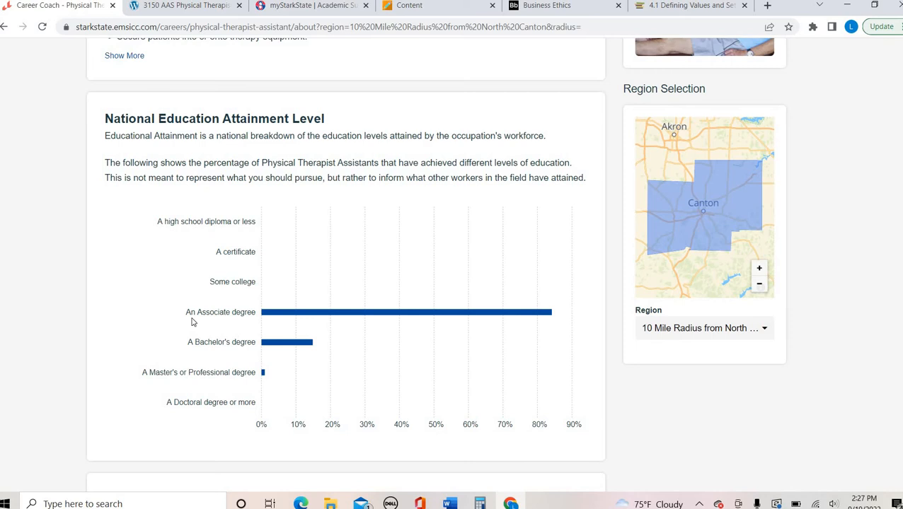
mouse_move(219, 363)
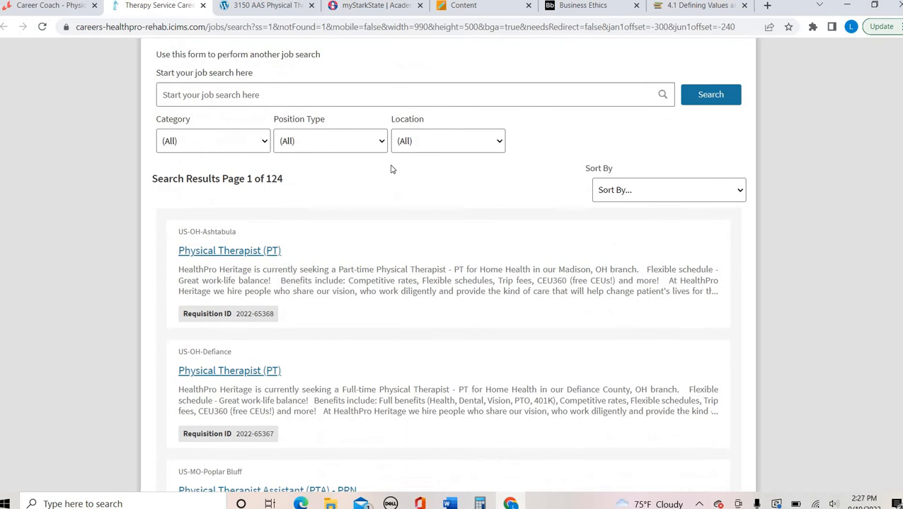
Step: Browse Canton job postings, then return to the deck at slide 17 on degree courses
scroll(down, 3)
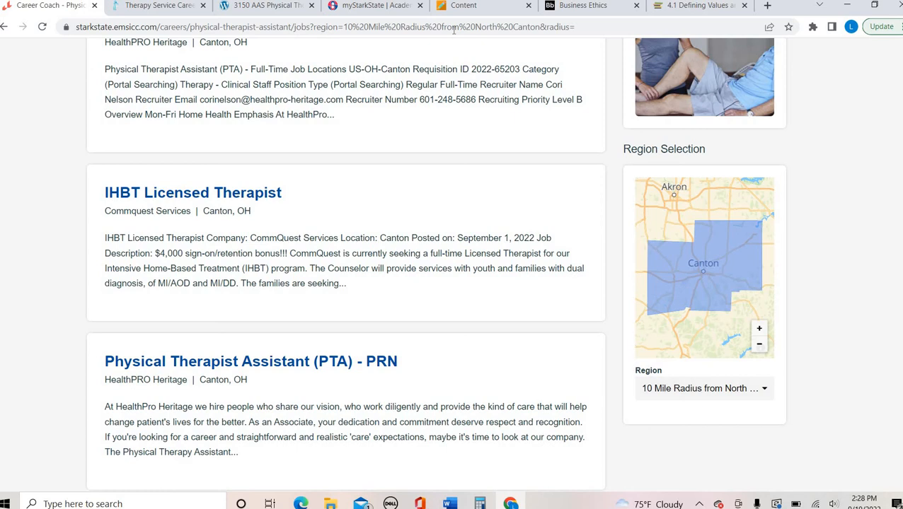
click(581, 5)
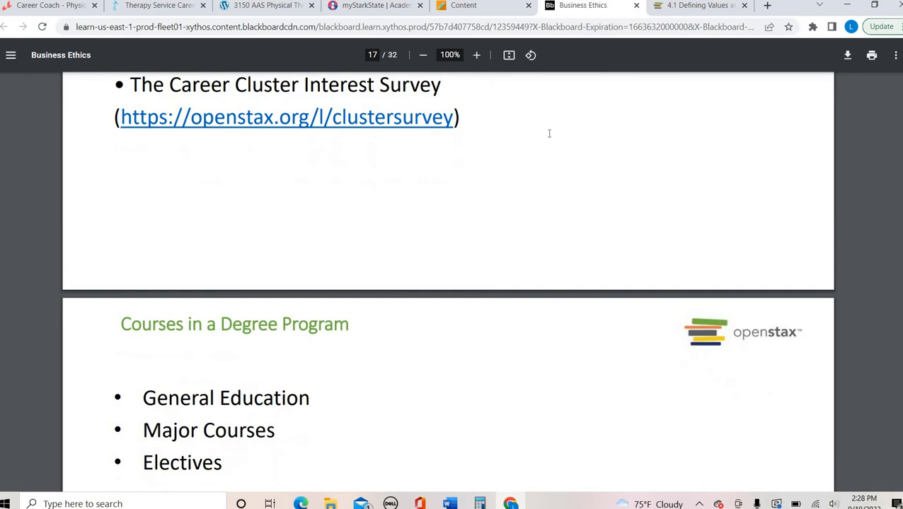
Step: Compare the 3150 AAS PTA course map PDF with the Courses in a Degree Program slide
click(265, 6)
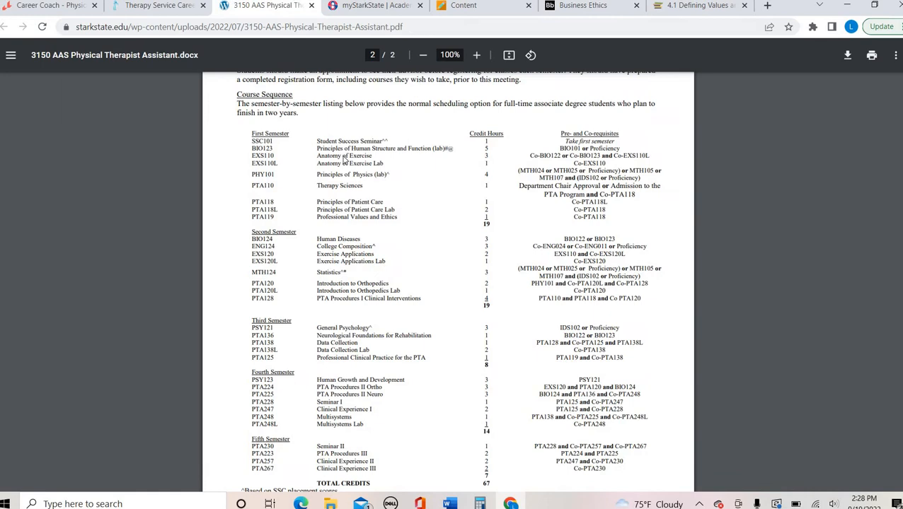
click(593, 5)
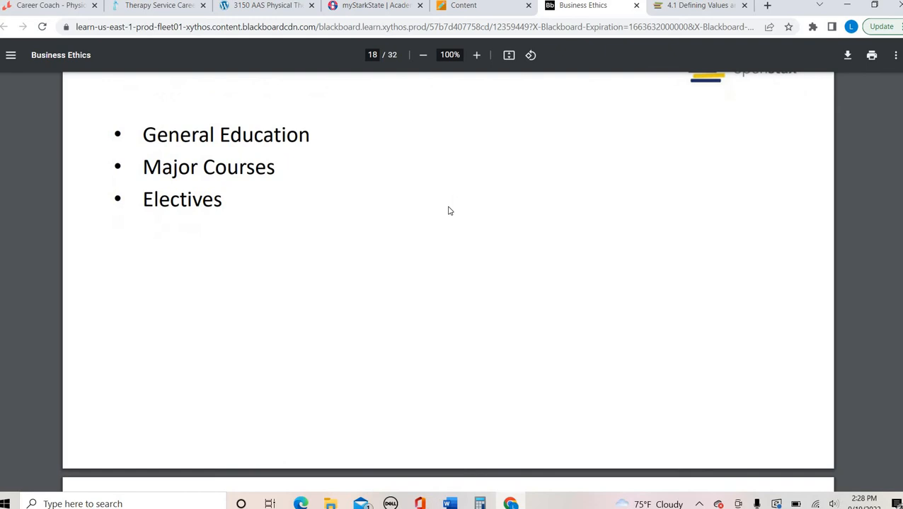
click(265, 6)
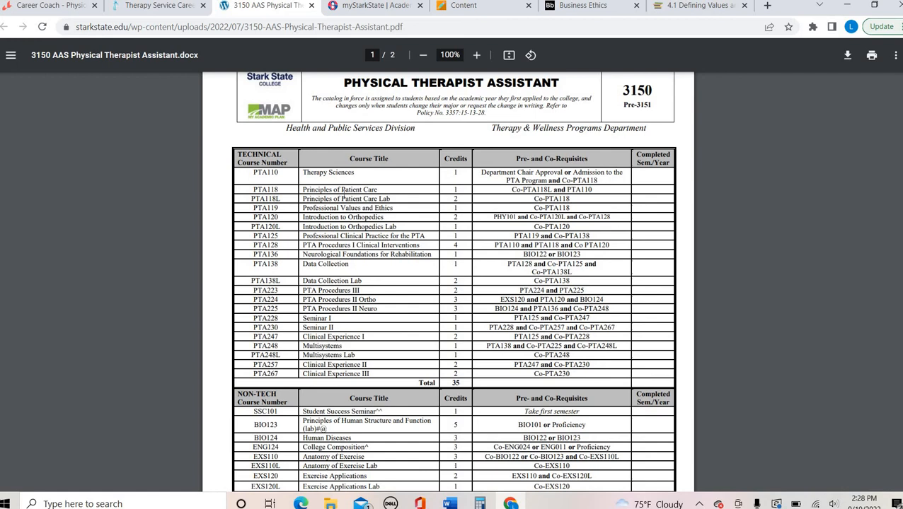
scroll(down, 3)
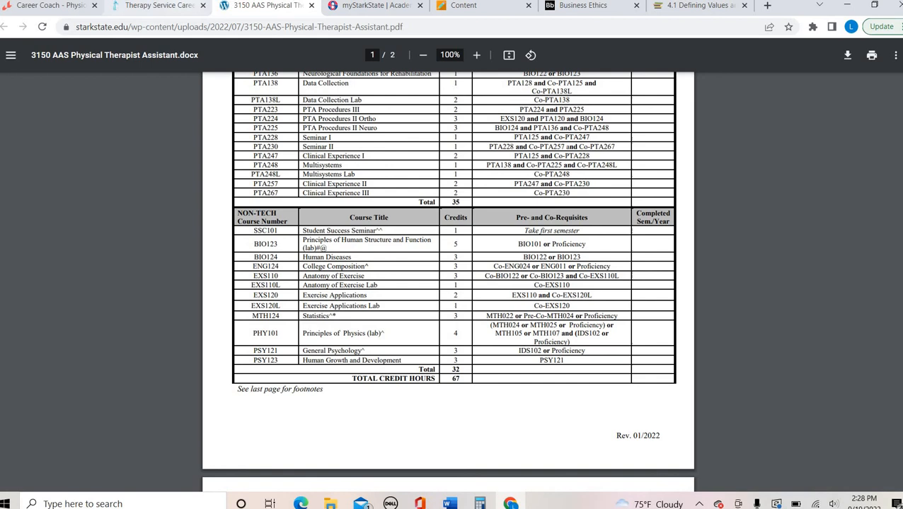
click(582, 6)
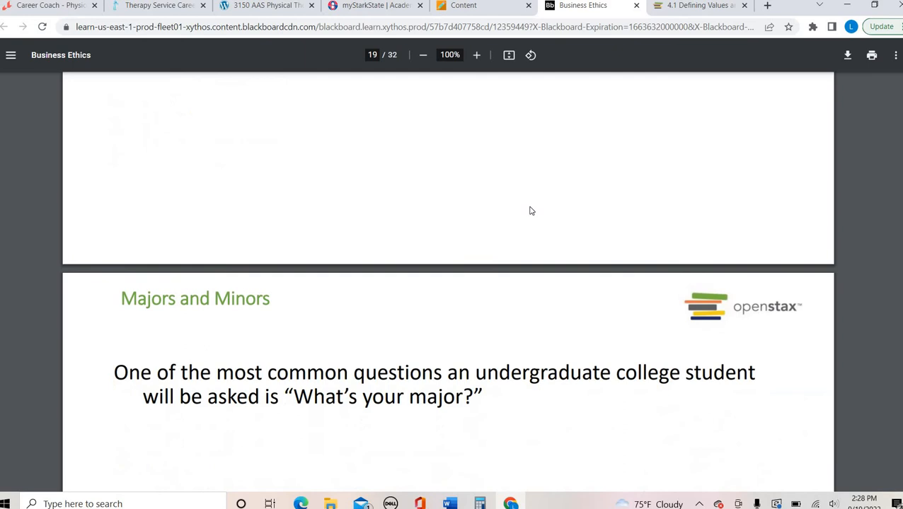
Step: Page past Majors and Minors to slide 20, then show the Stark State homepage
scroll(down, 3)
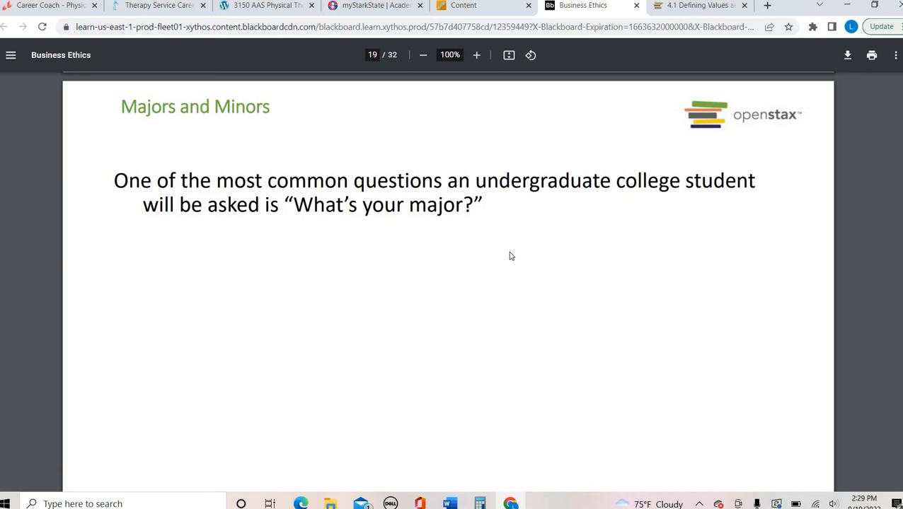
scroll(down, 3)
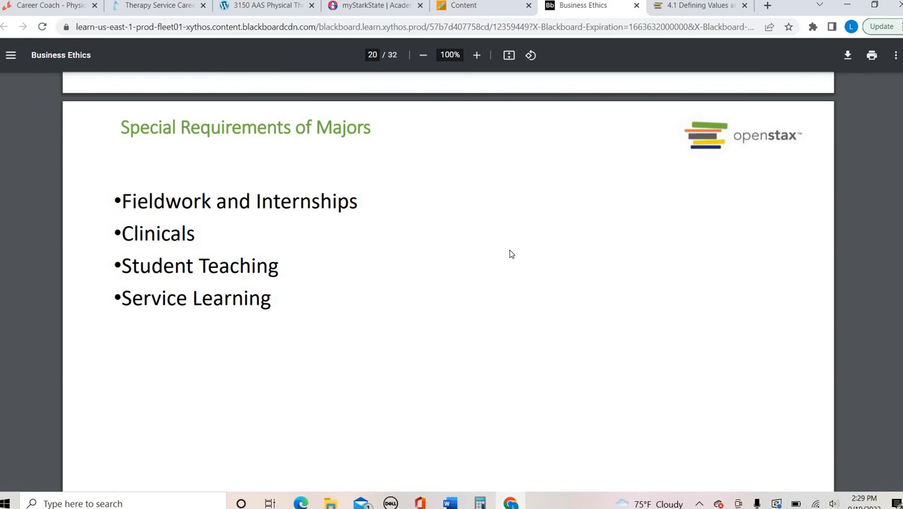
click(266, 5)
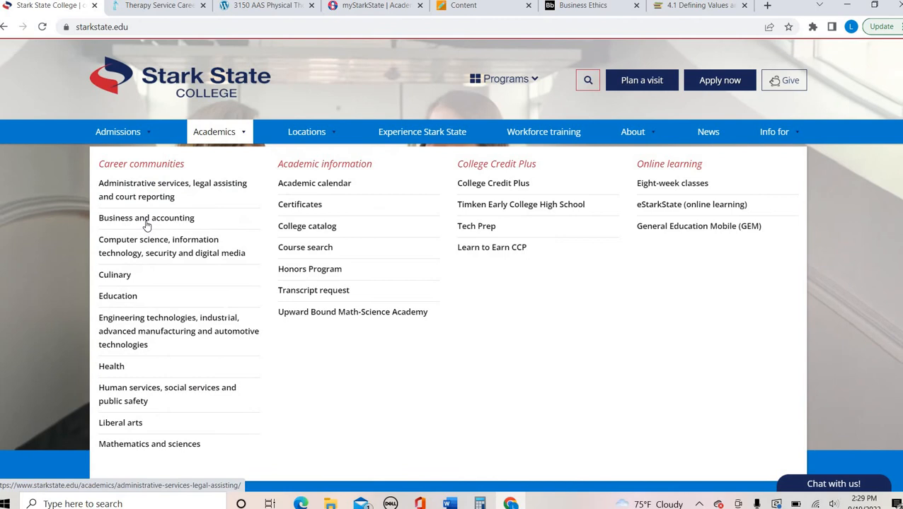
Step: Open the Business and accounting career community program listing
click(146, 217)
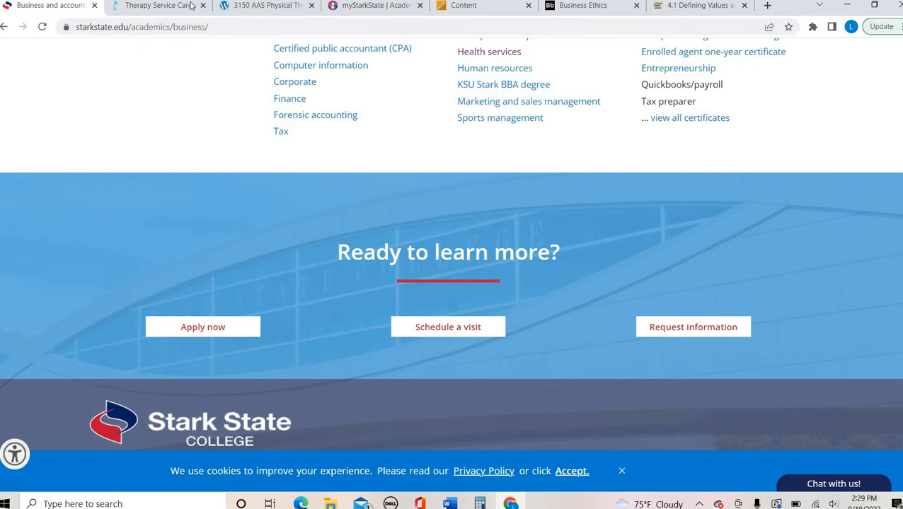
Step: Switch to the mySTARKstate Academic Support page
click(582, 5)
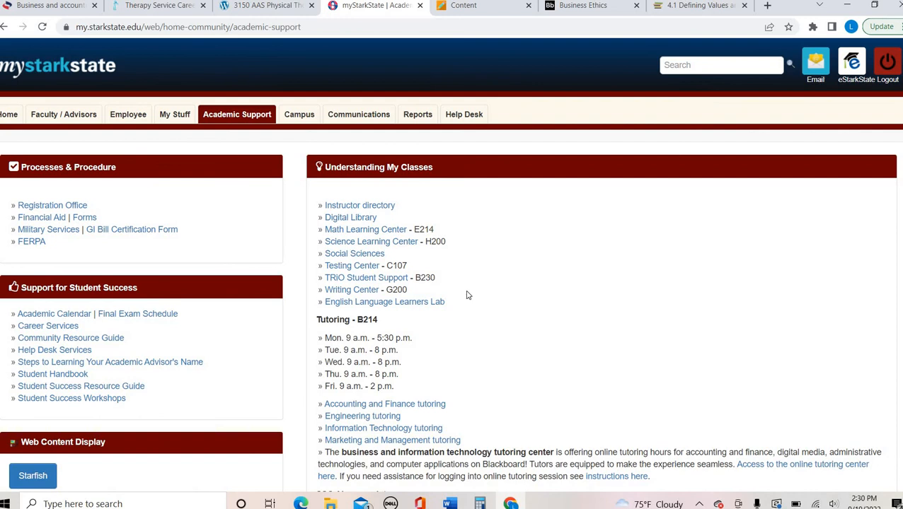
Step: Show the My Stuff registration and financial aid tools, then the CRN class listing
scroll(down, 3)
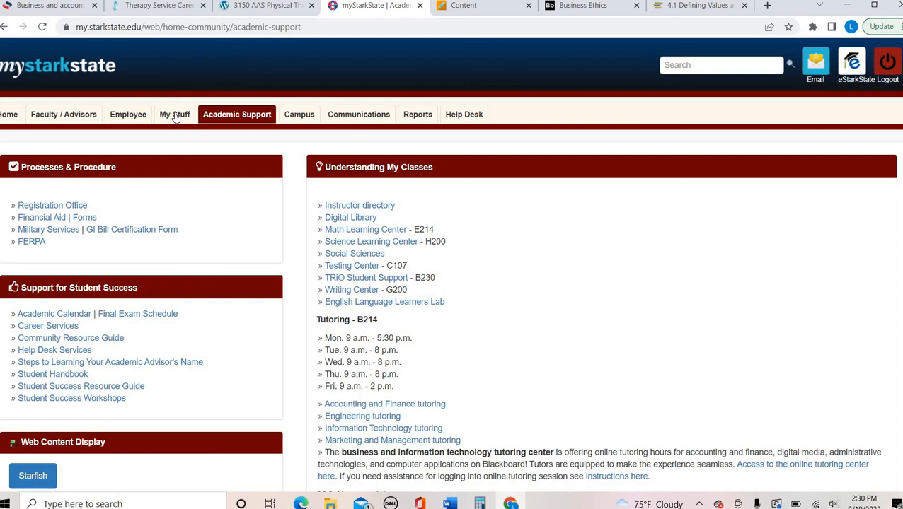
click(175, 114)
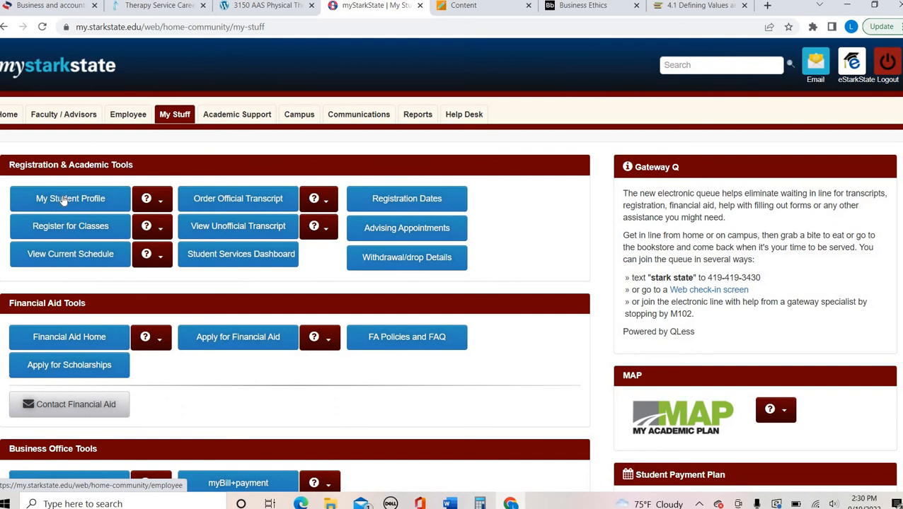
click(608, 5)
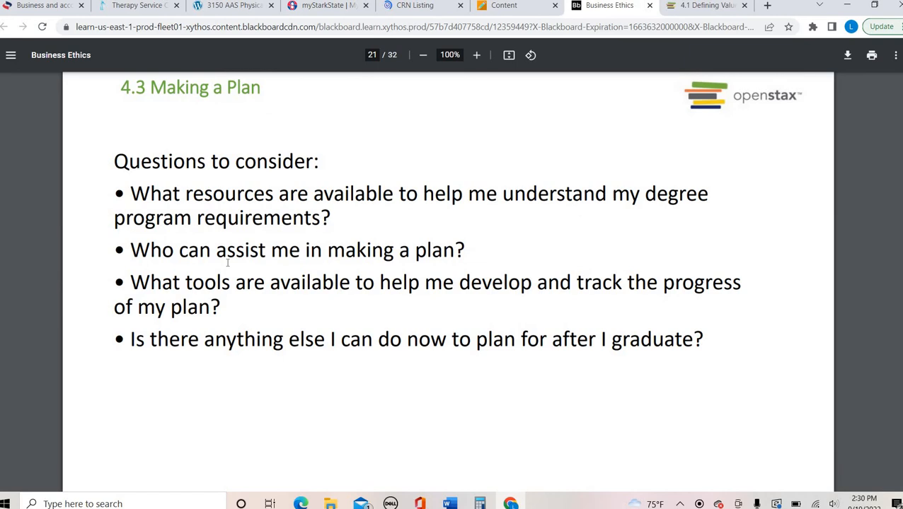
Step: Page the deck through the Academic Advisors slides to slide 26, Planning for After Graduation
click(233, 6)
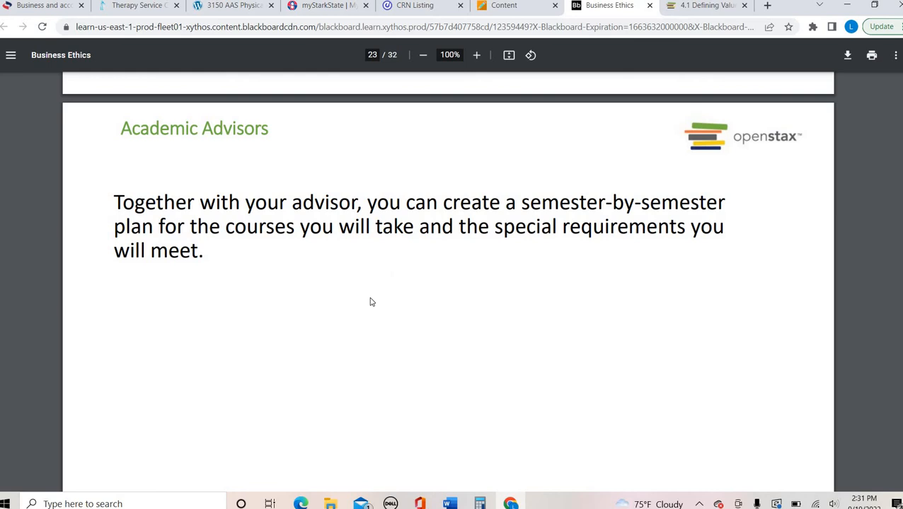
scroll(down, 3)
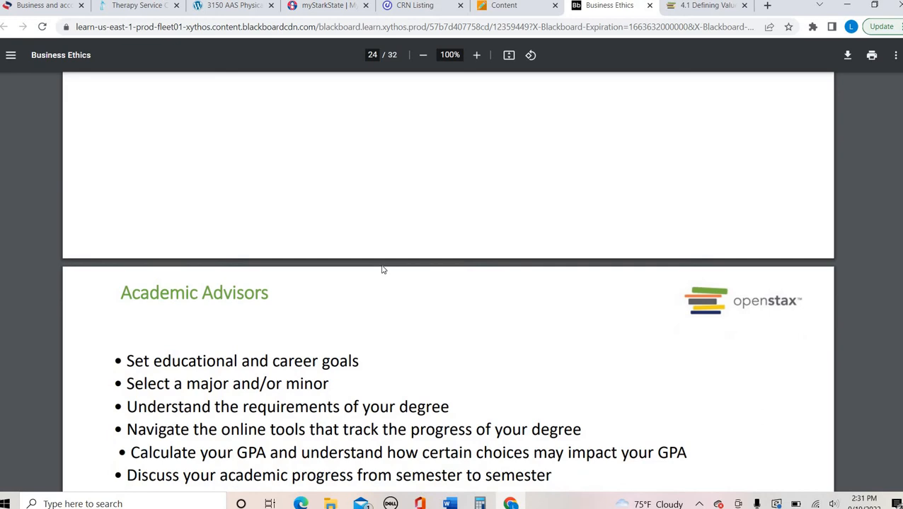
scroll(down, 3)
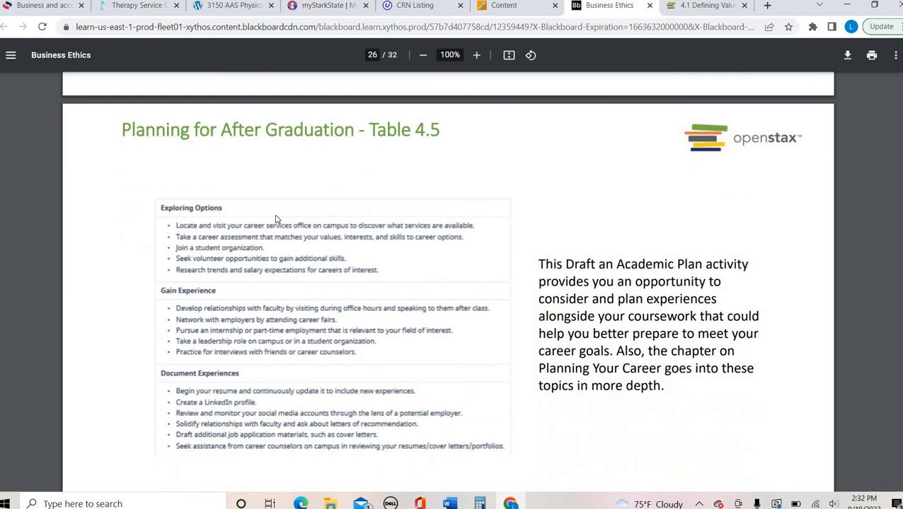
mouse_move(295, 200)
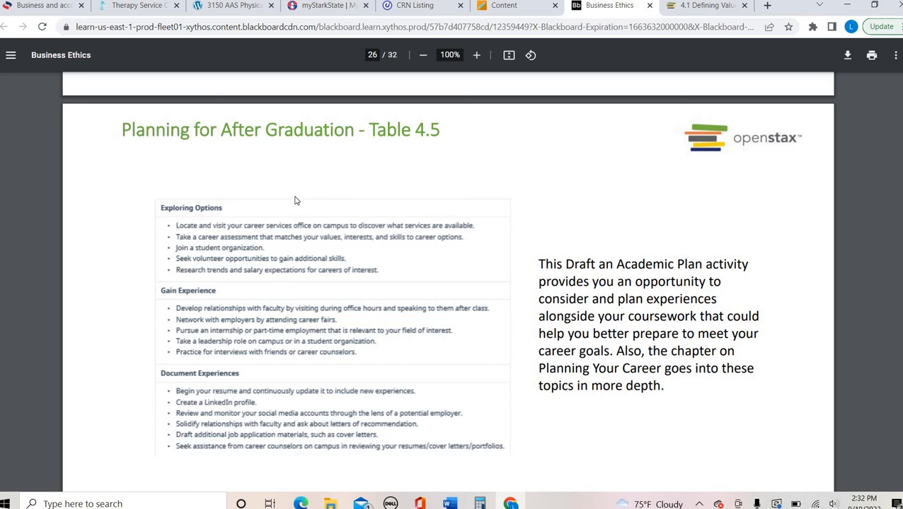
mouse_move(288, 206)
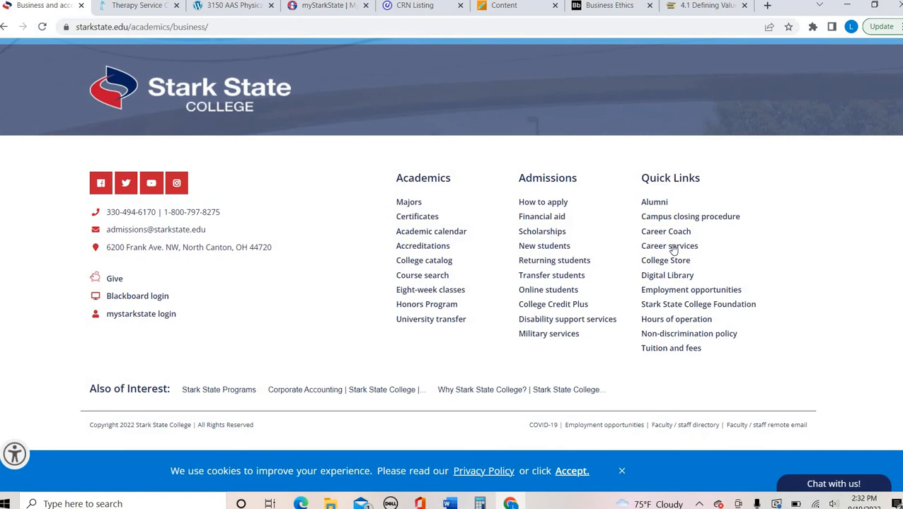
Step: Open Career services from the footer and scroll its appointment services
click(669, 245)
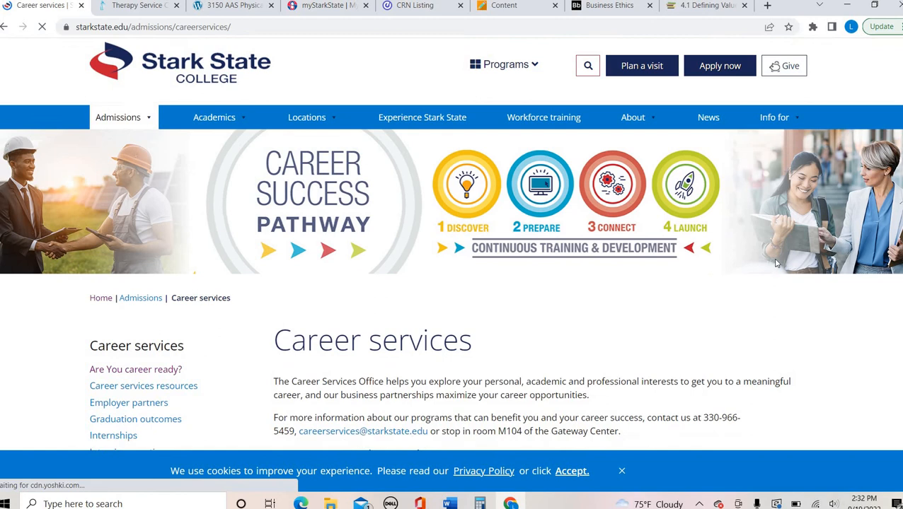
scroll(down, 3)
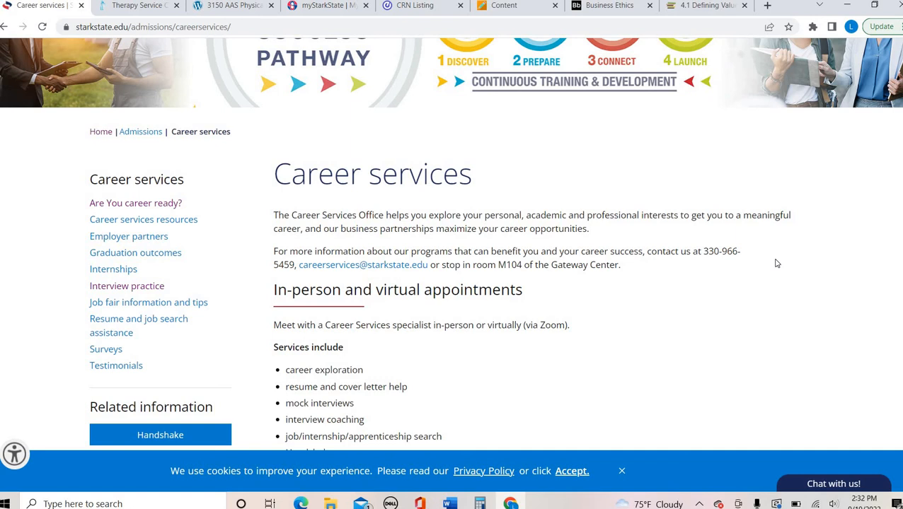
mouse_move(131, 258)
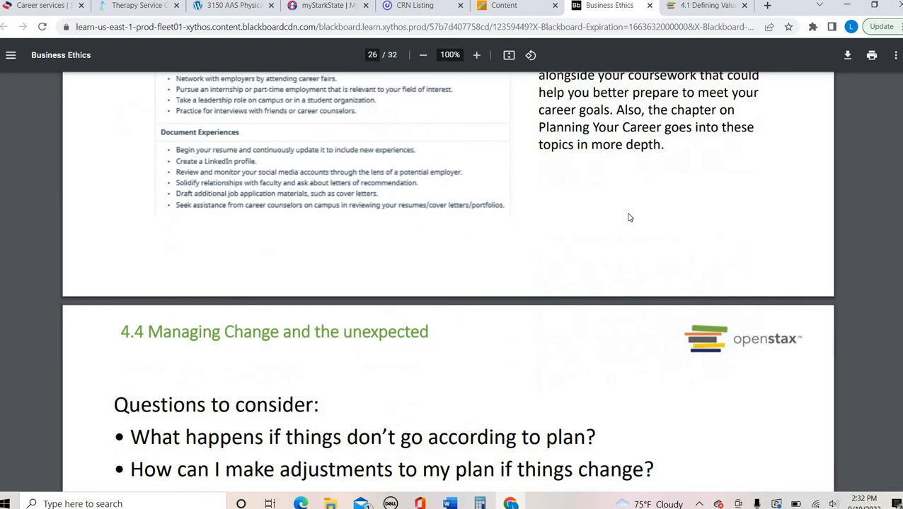
Step: Page from slide 27 to slide 31, Rethinking, then bring up the OpenStax book
scroll(down, 3)
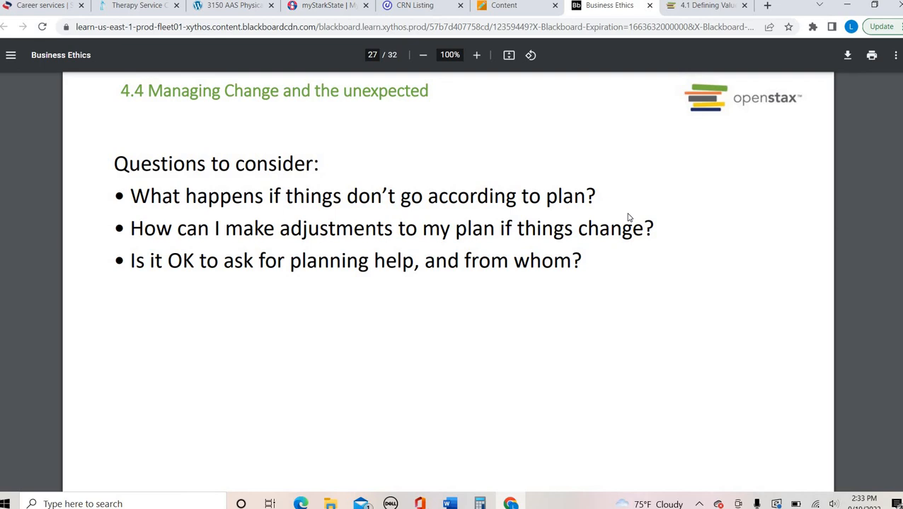
scroll(down, 3)
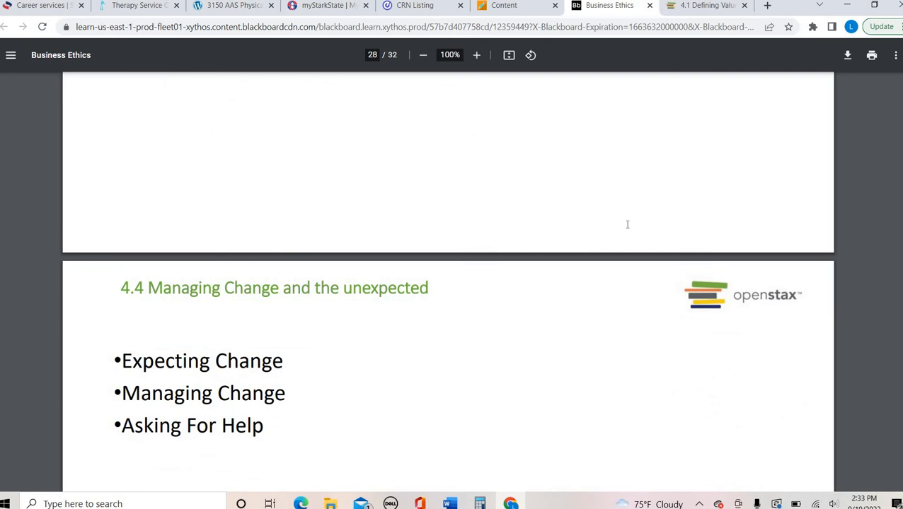
scroll(down, 3)
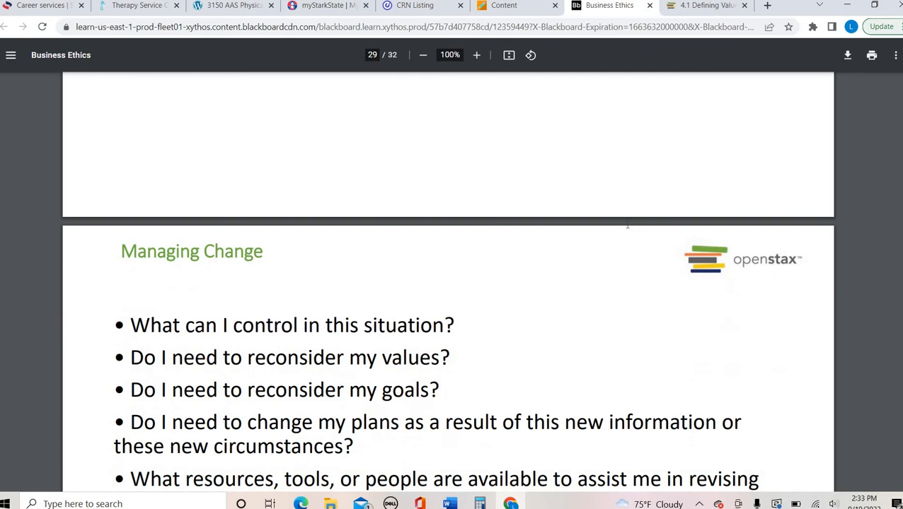
scroll(down, 3)
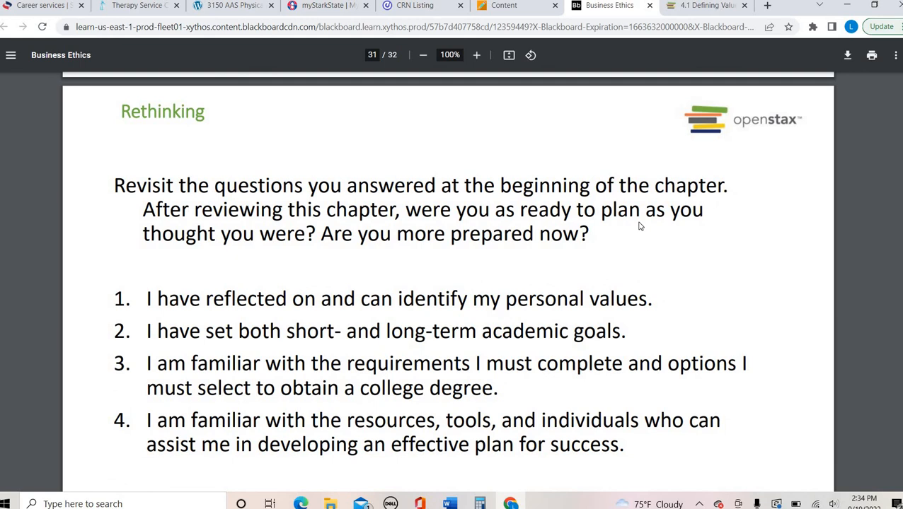
click(705, 6)
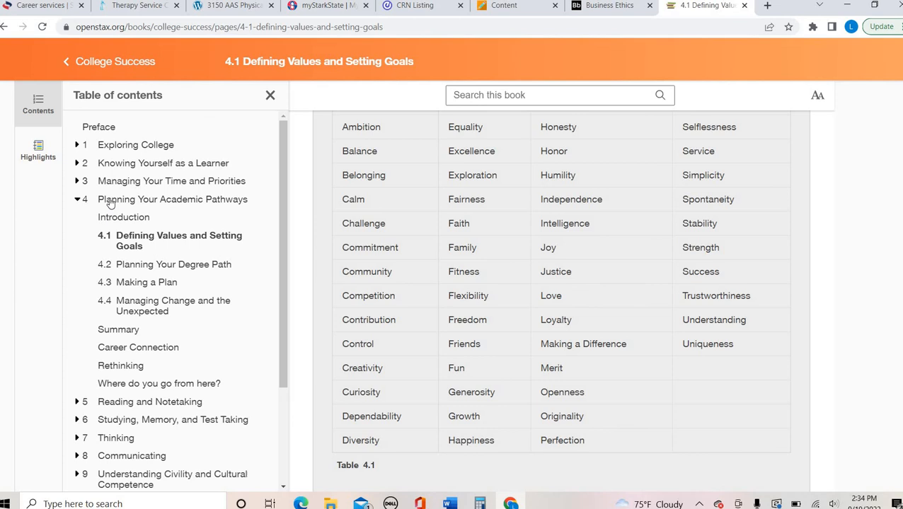
Step: Open section 4.4 Managing Change and the Unexpected and scroll to Asking for Help
click(175, 295)
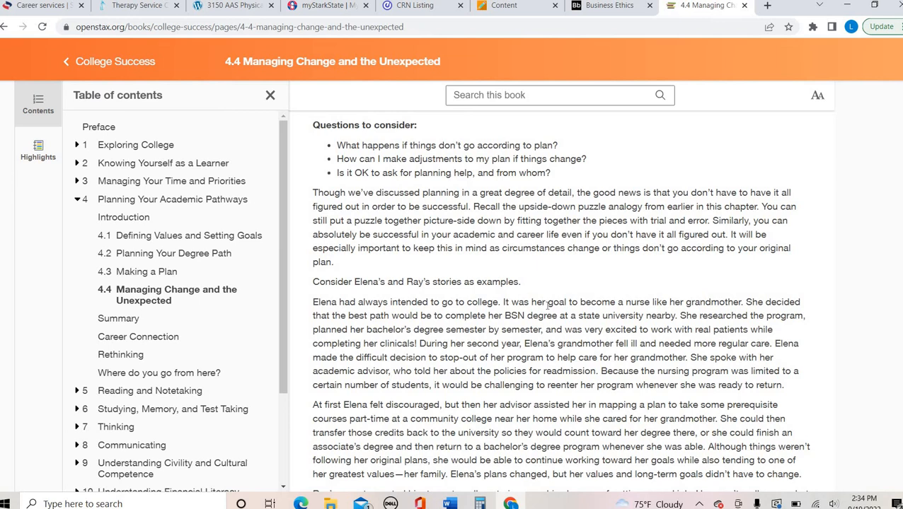
scroll(down, 3)
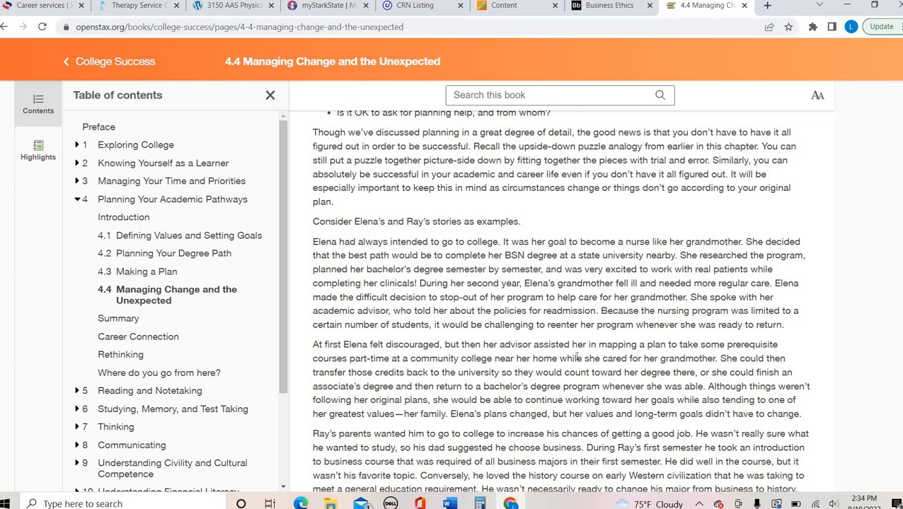
scroll(down, 3)
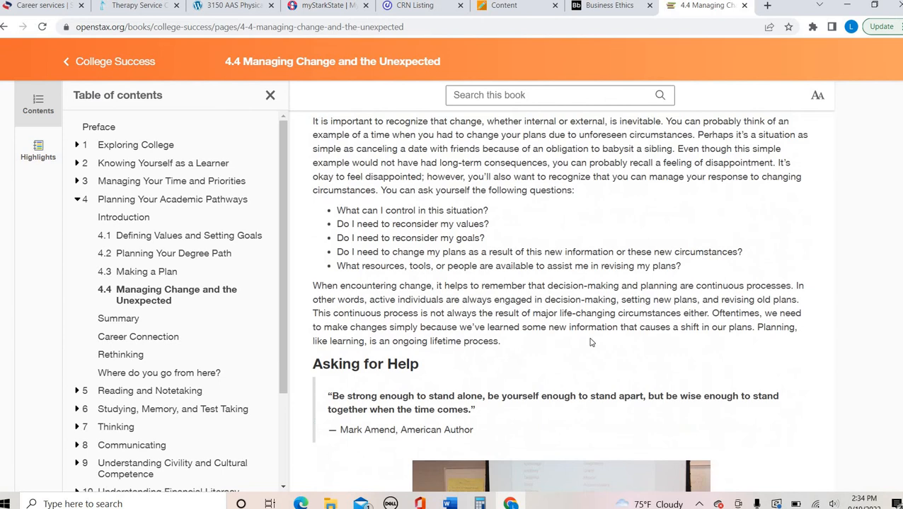
scroll(down, 3)
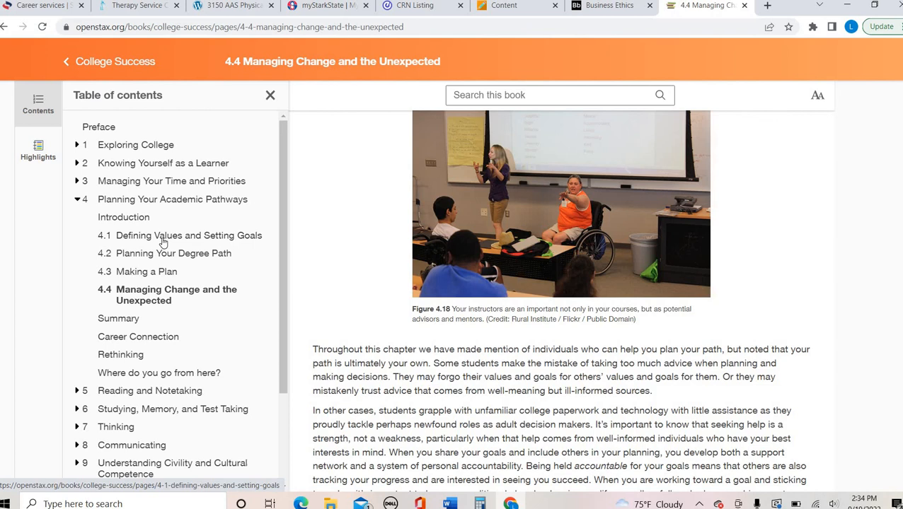